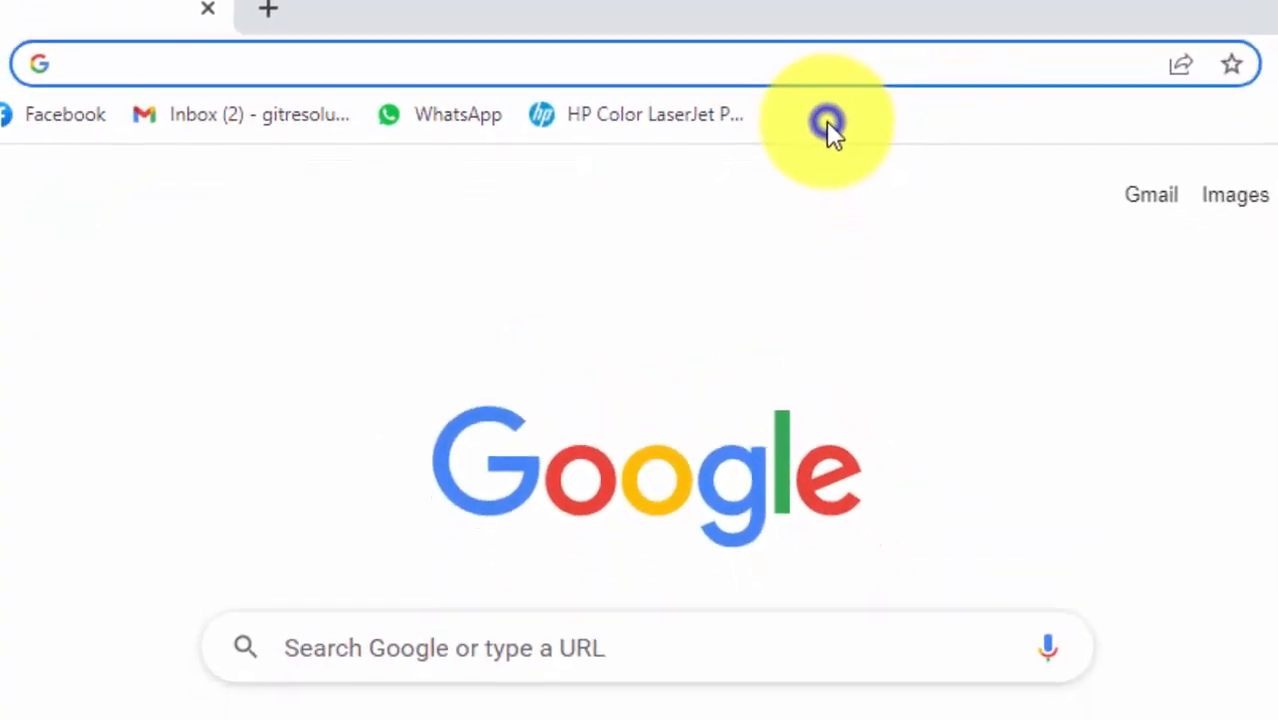
- Enable 'Show apps shortcut' from the bookmarks bar's context menu
{"action": "right_click", "coordinate": [824, 114]}
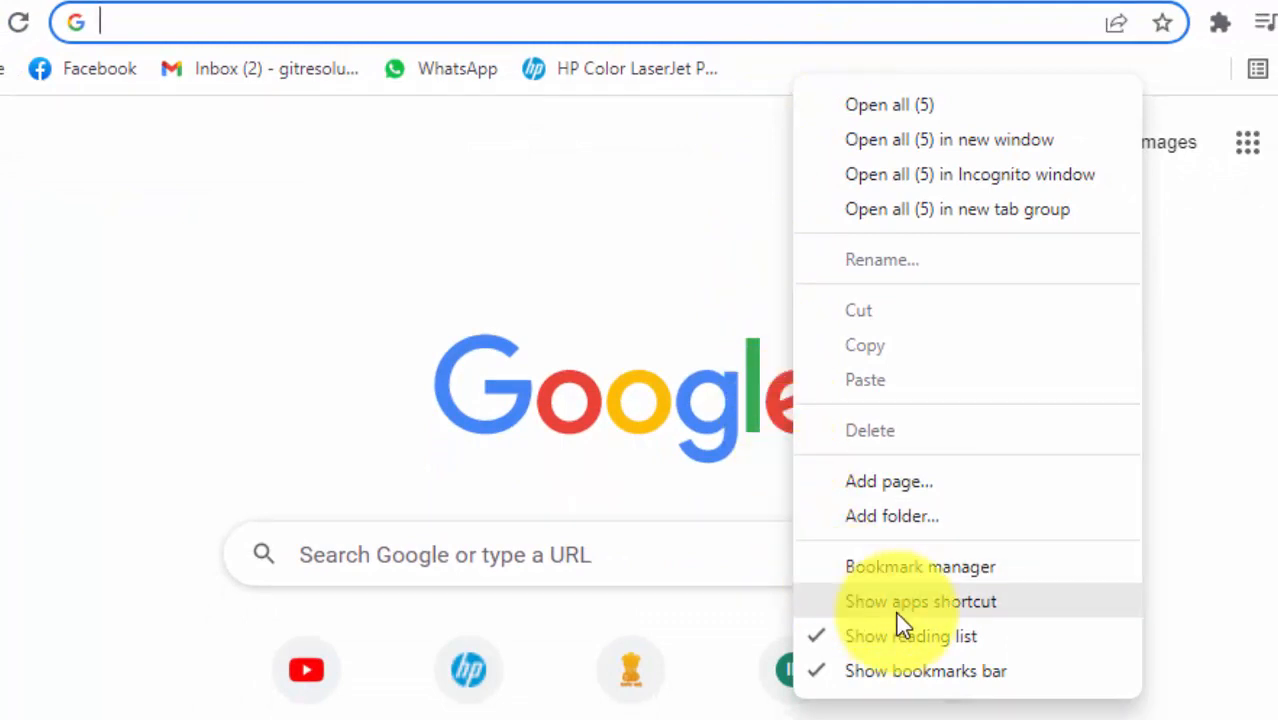
{"action": "mouse_move", "coordinate": [810, 576]}
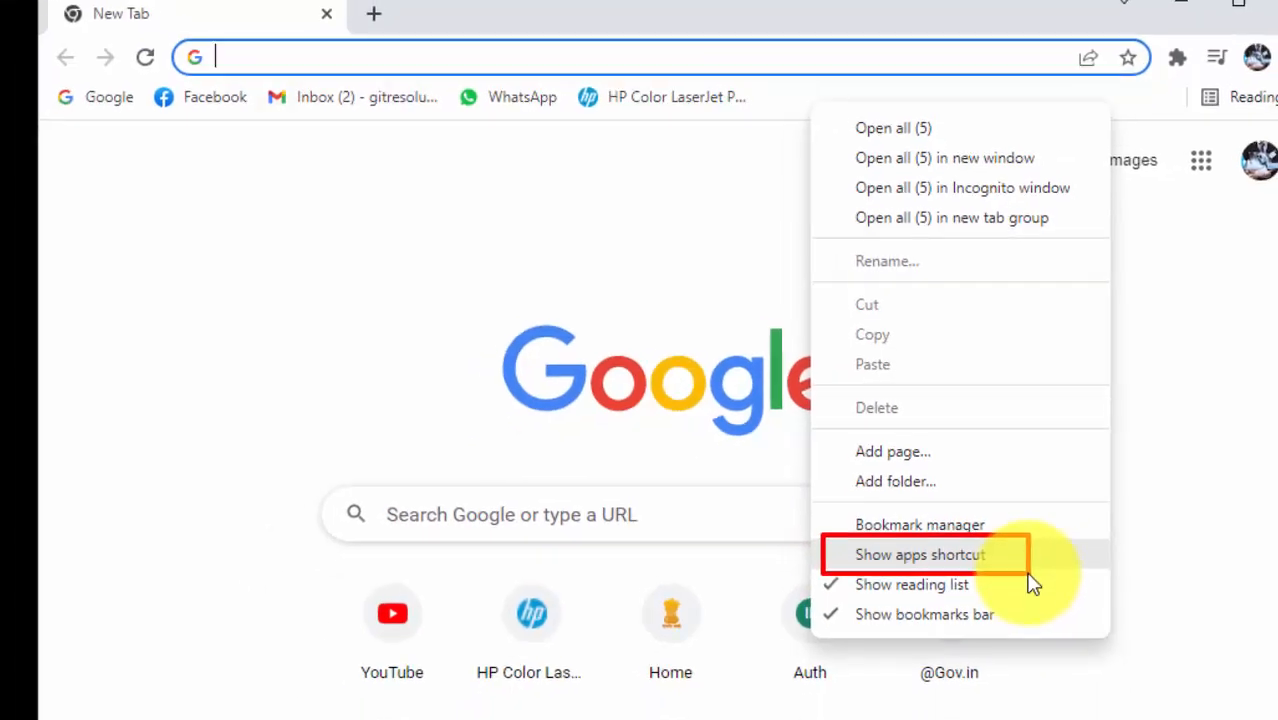
{"action": "left_click", "coordinate": [920, 554]}
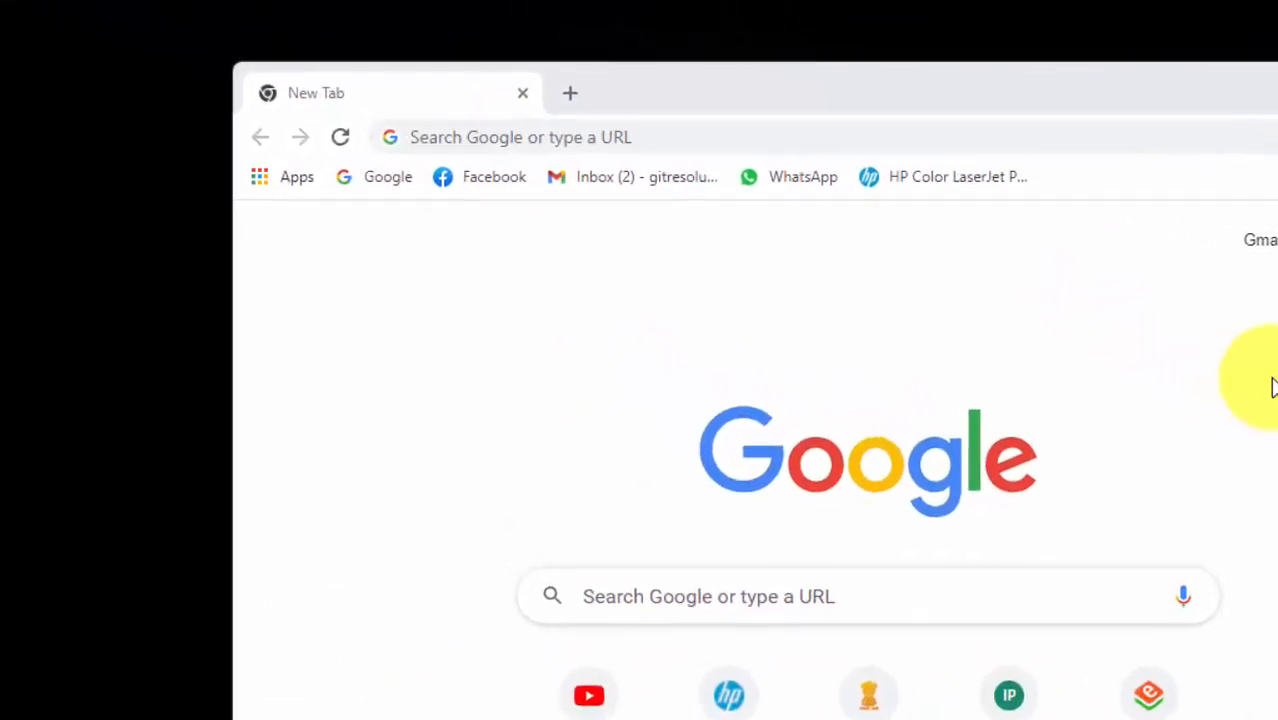